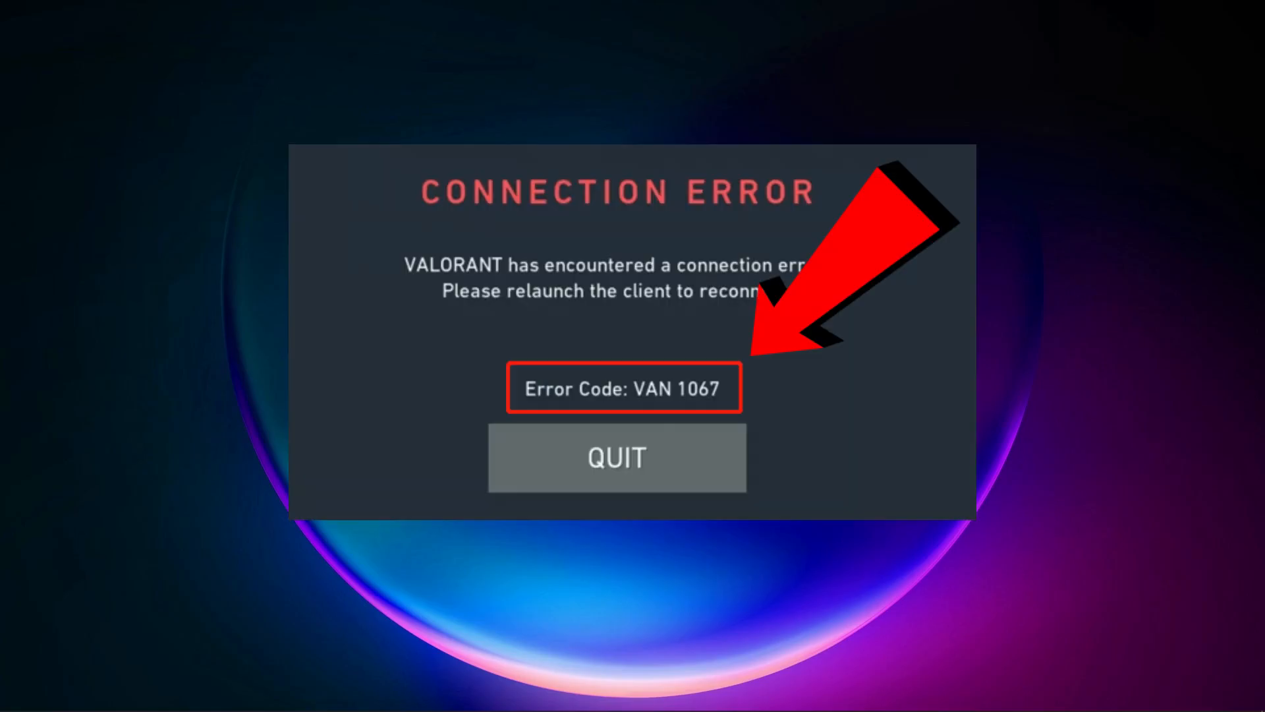
Search 'check for updates' in Settings and start a Windows update check
click(616, 458)
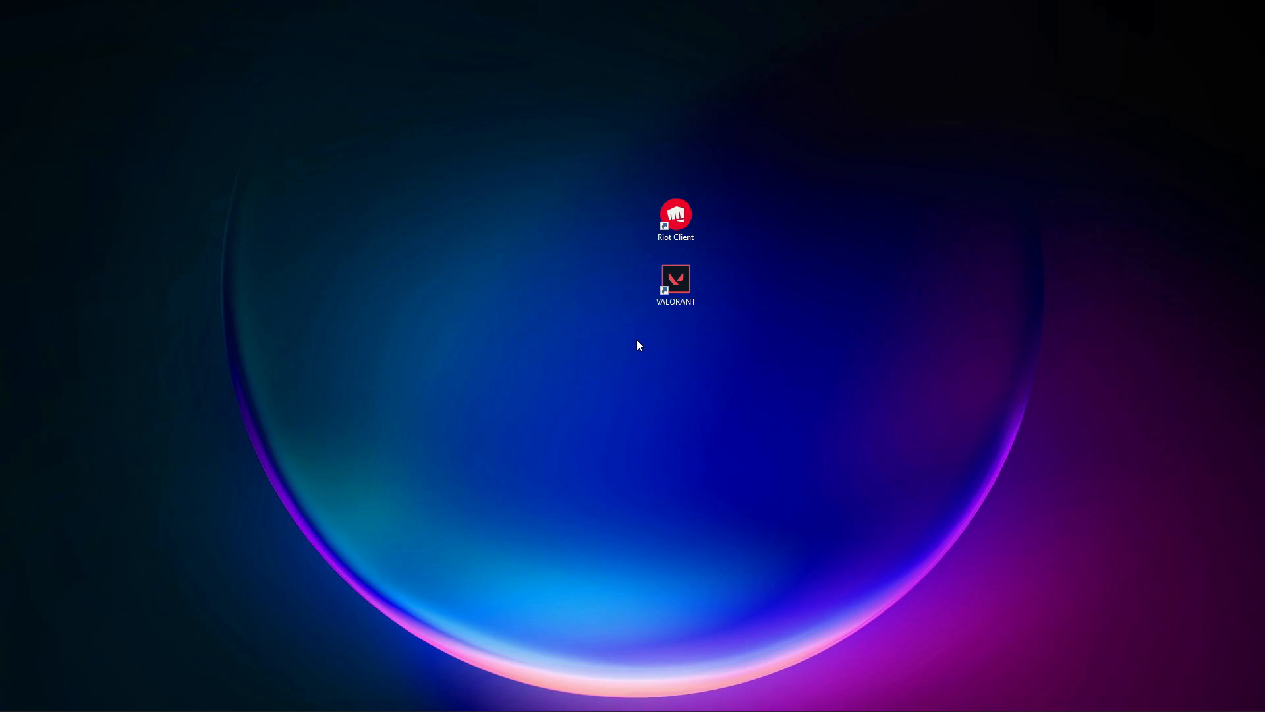
mouse_move(617, 266)
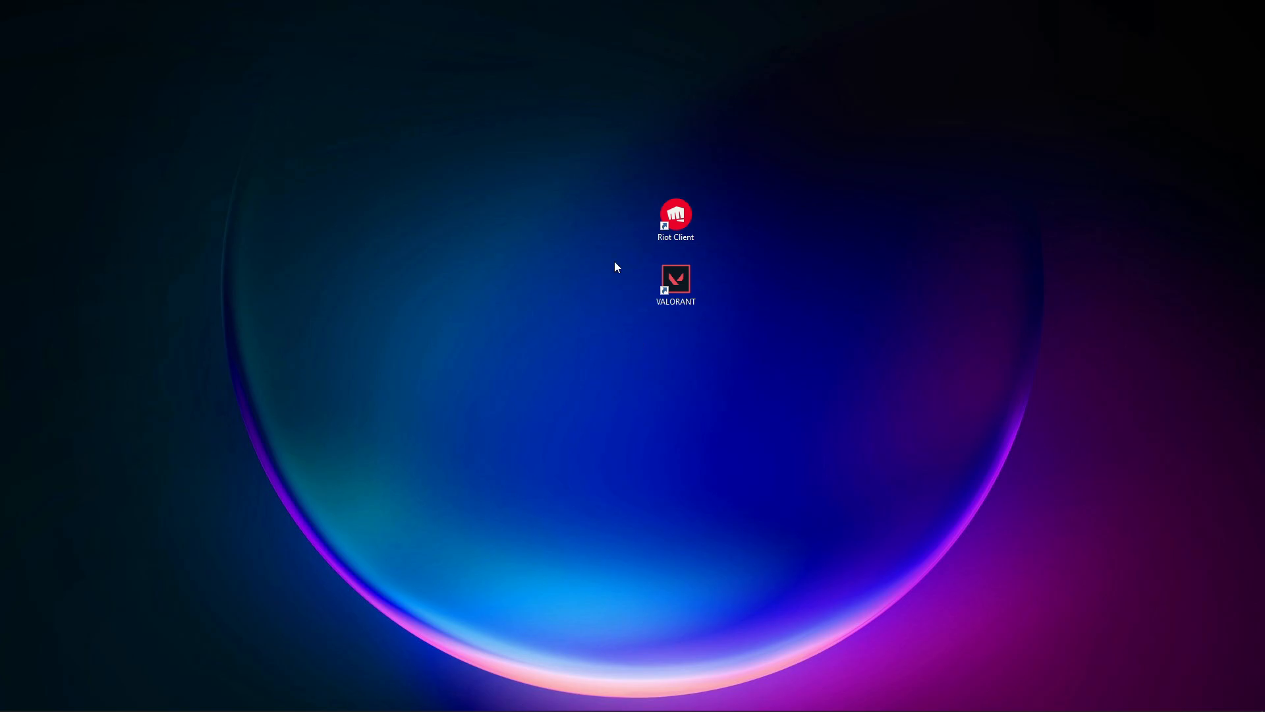
click(10, 698)
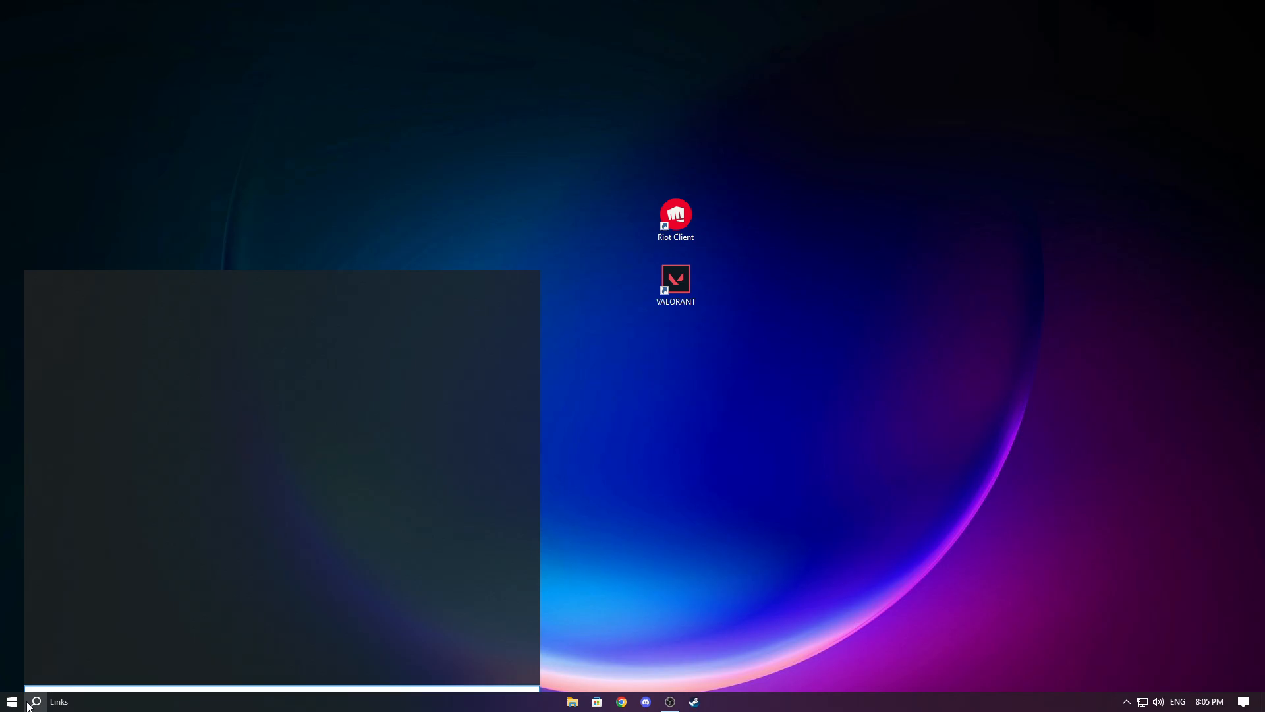
text(check for updates)
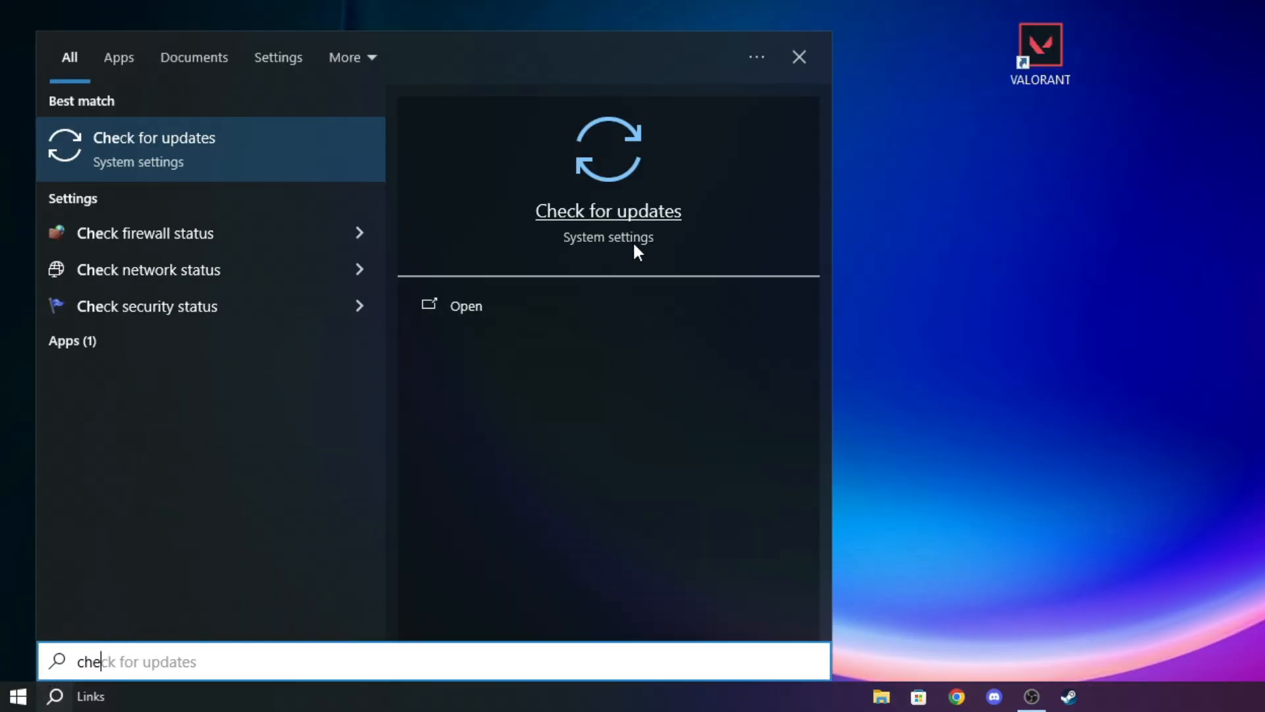
click(154, 137)
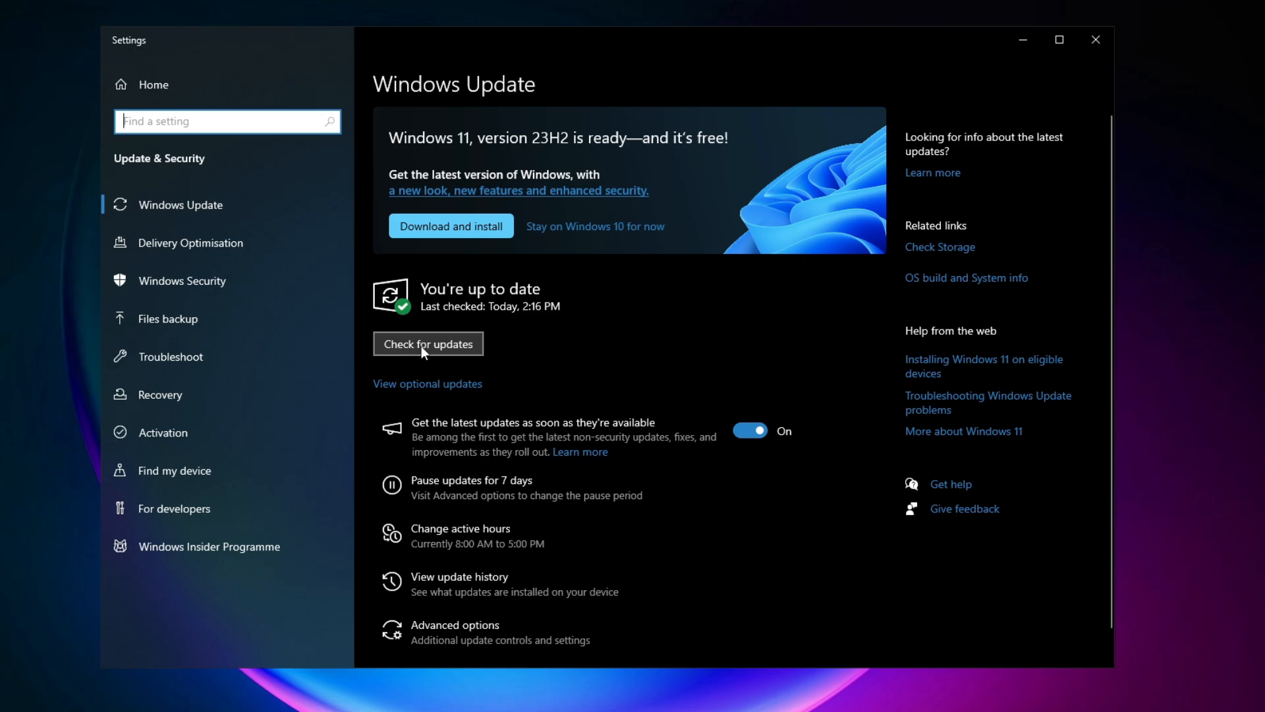
click(428, 344)
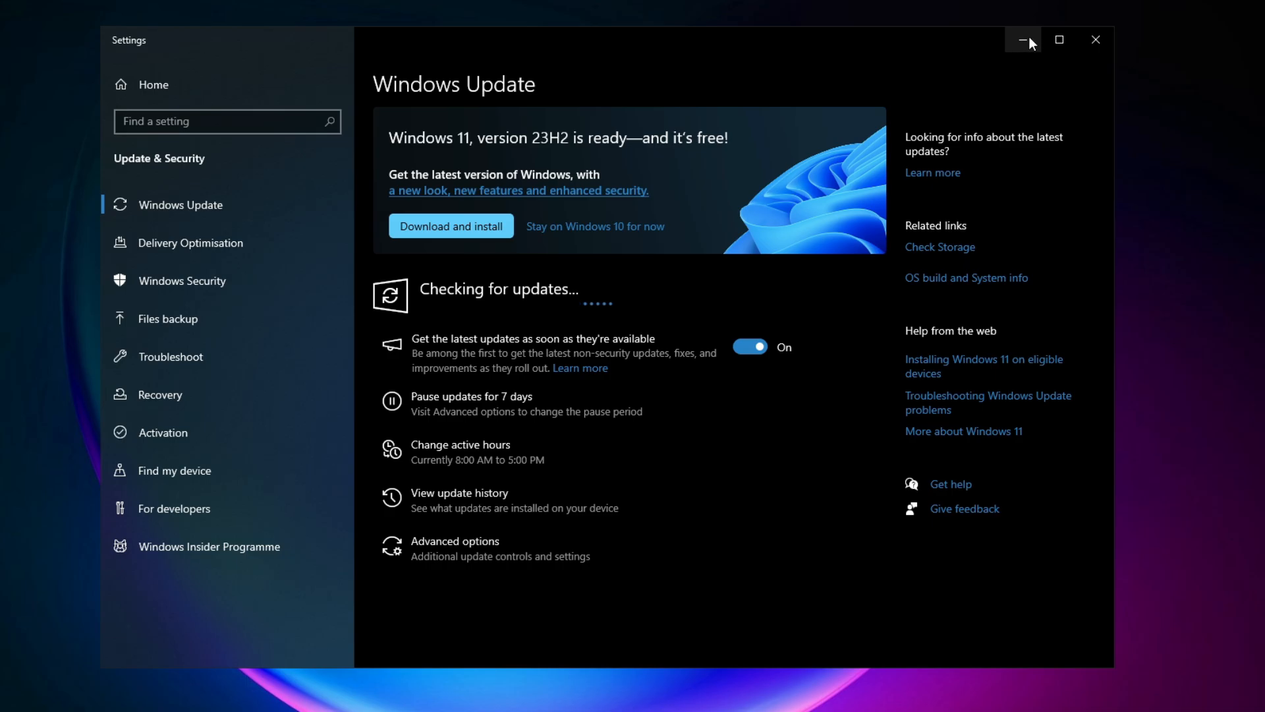
Minimize Settings during the update check and open the Services app
click(1023, 39)
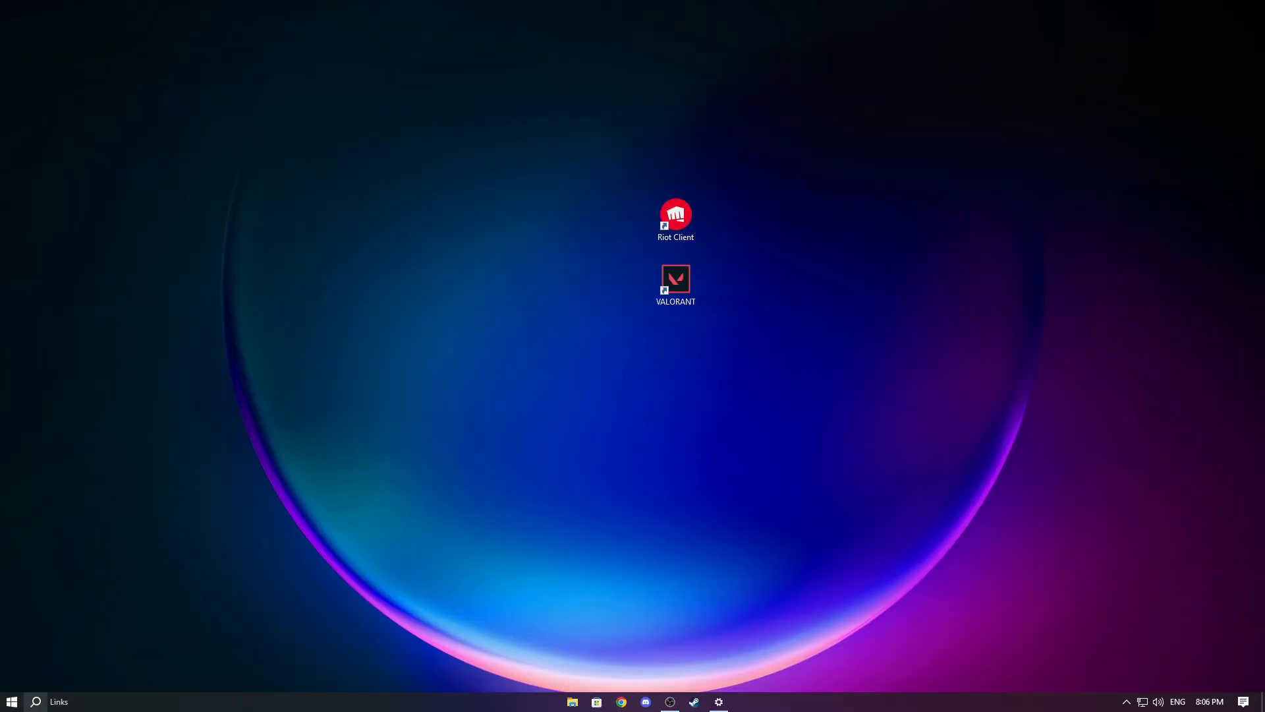
text(services)
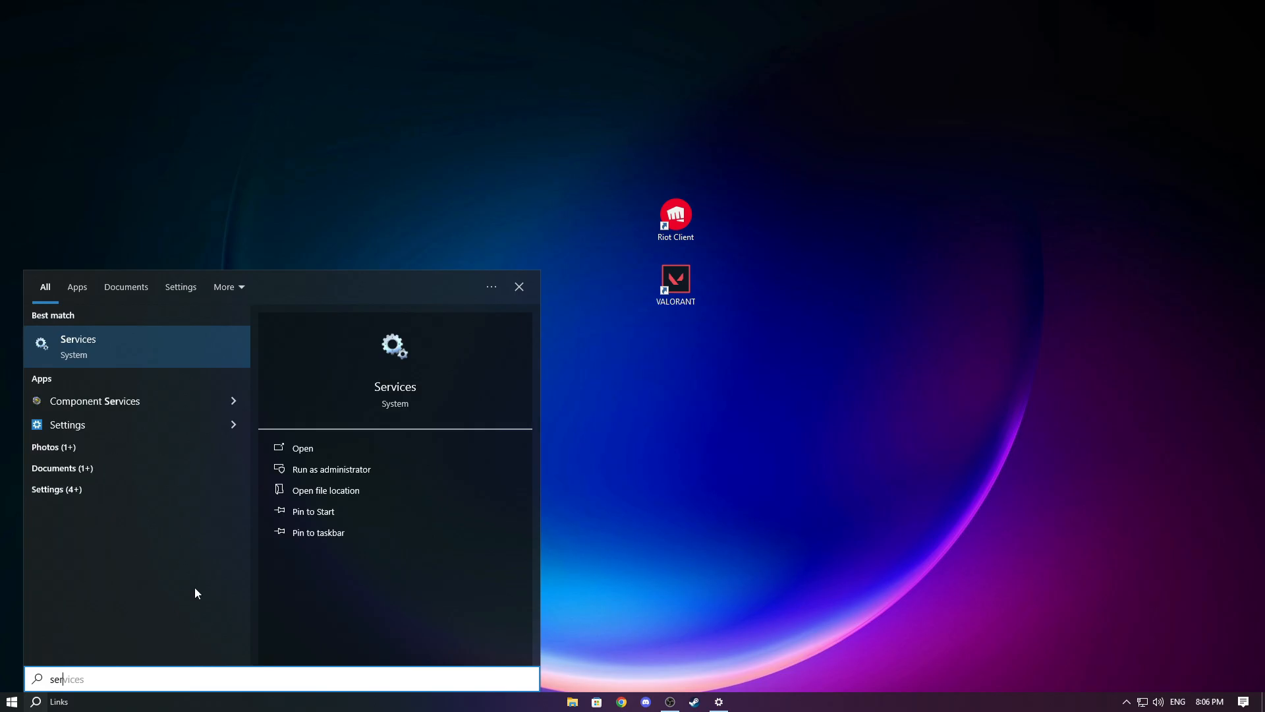
click(302, 448)
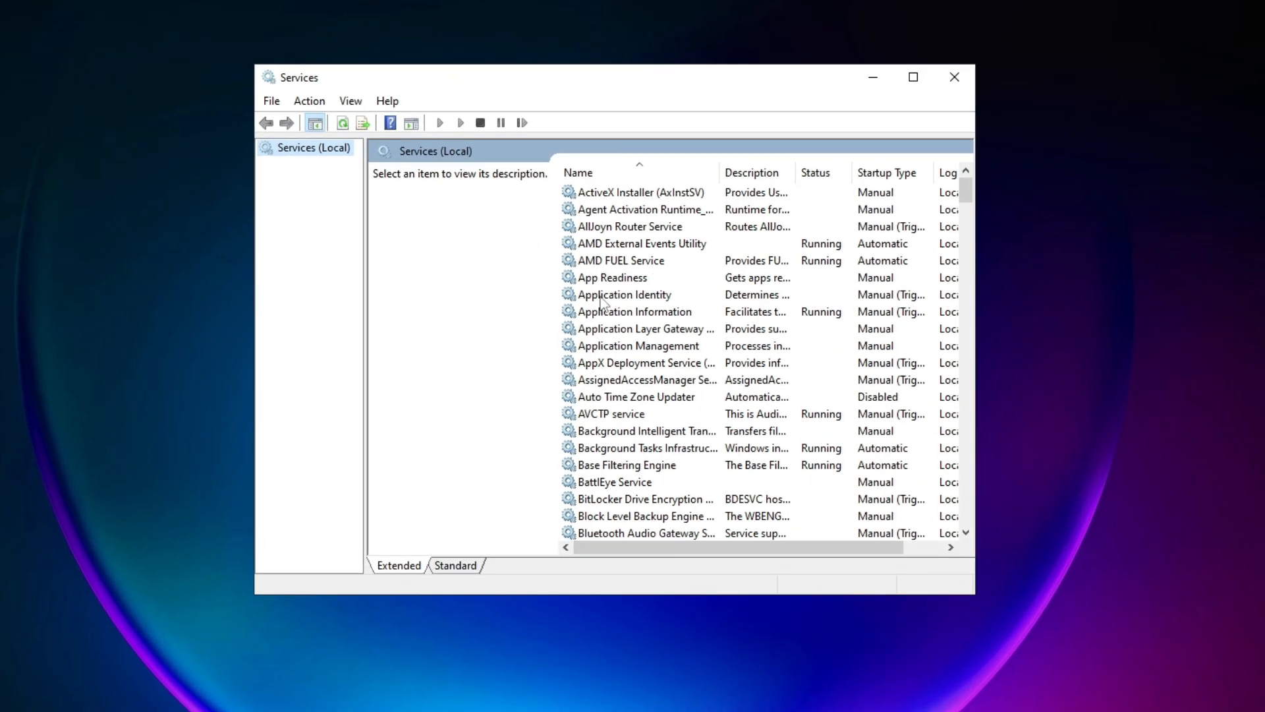
Set the vgc service's startup type to Automatic, start it, and close Services
right_click(589, 191)
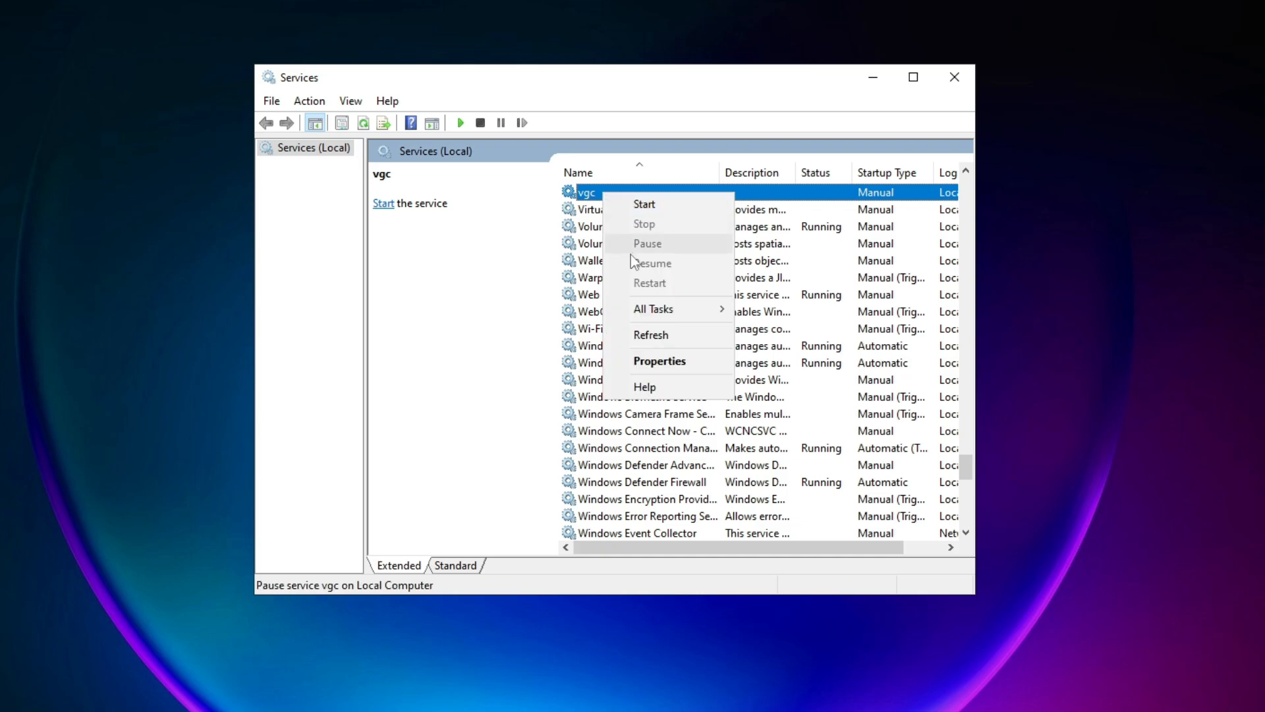
click(659, 361)
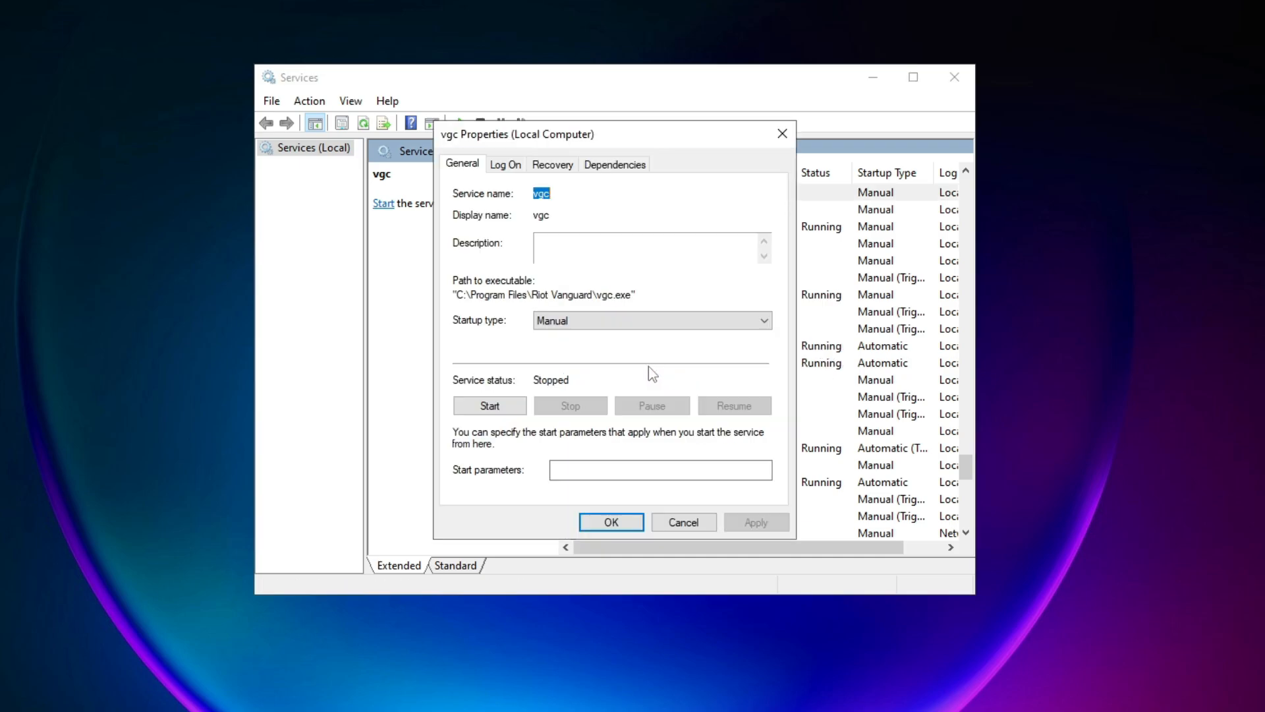
click(764, 320)
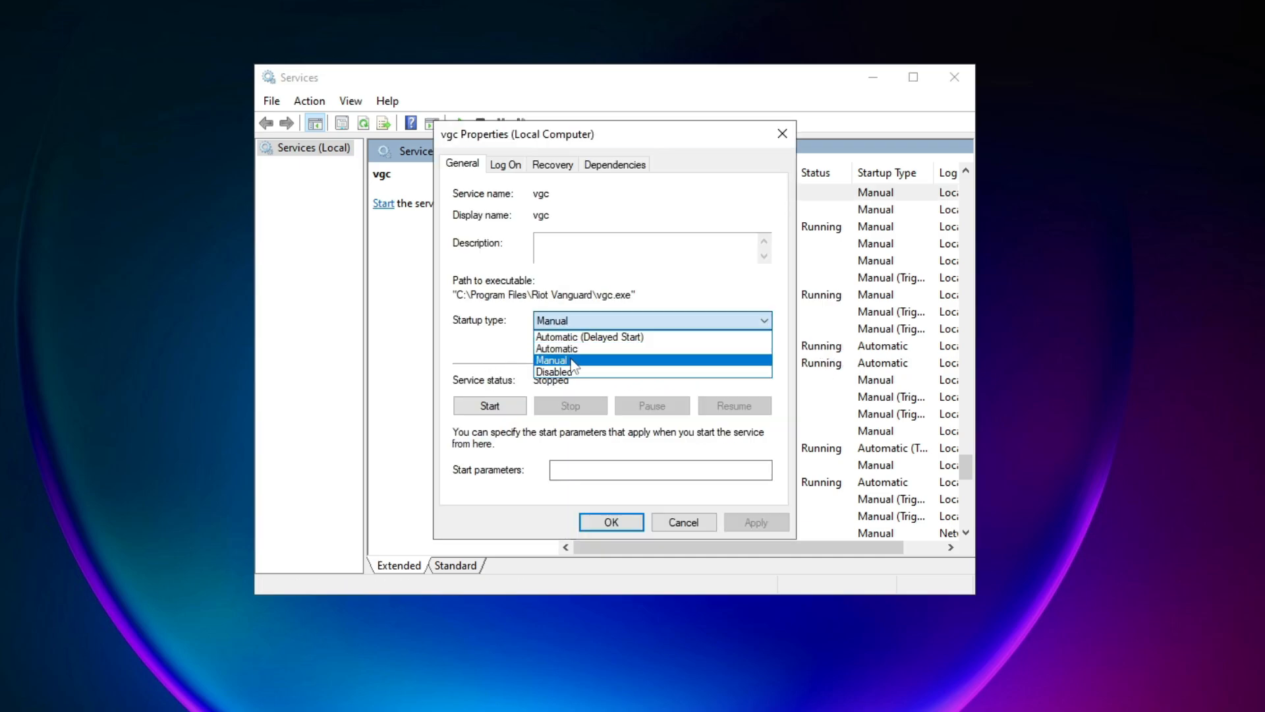
click(572, 347)
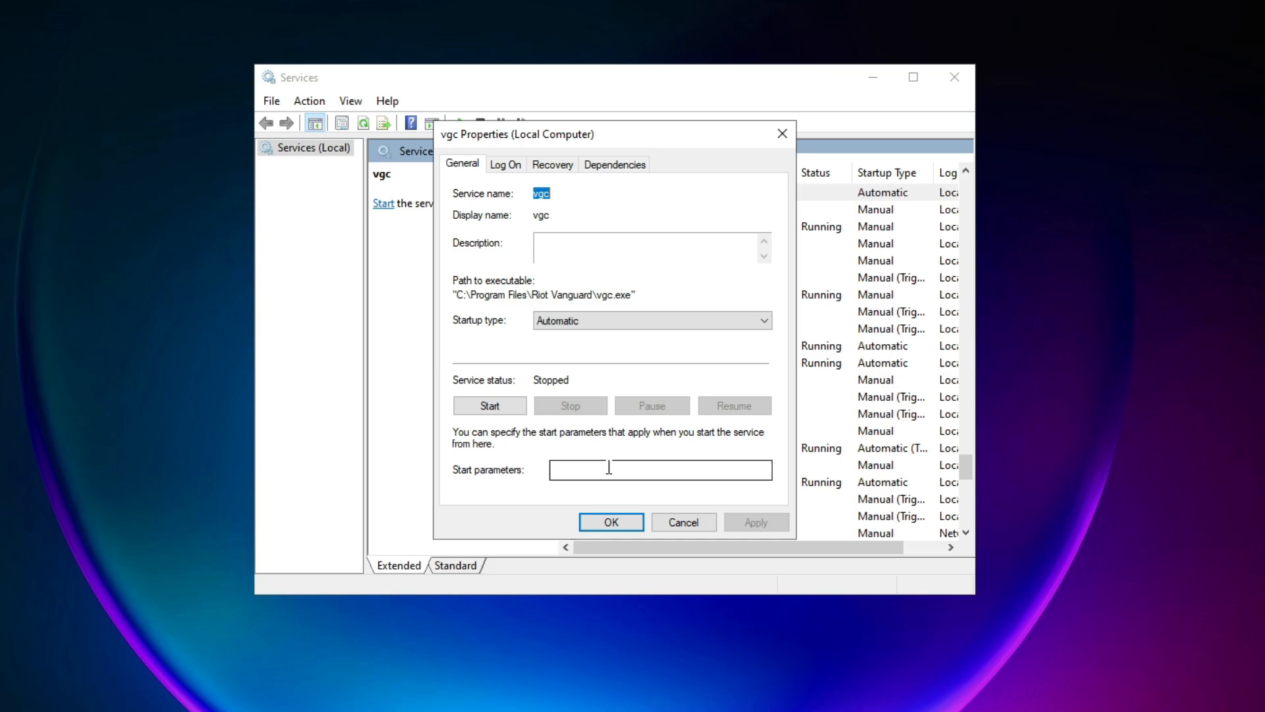
click(489, 405)
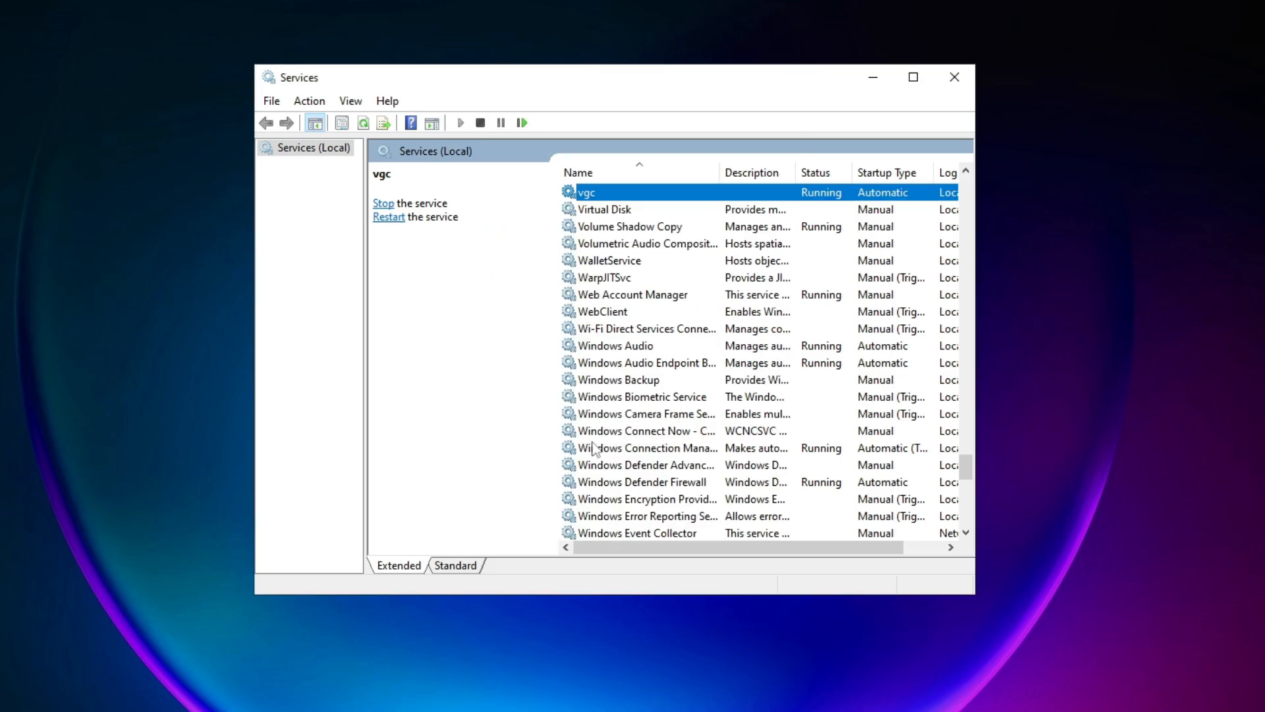
mouse_move(955, 77)
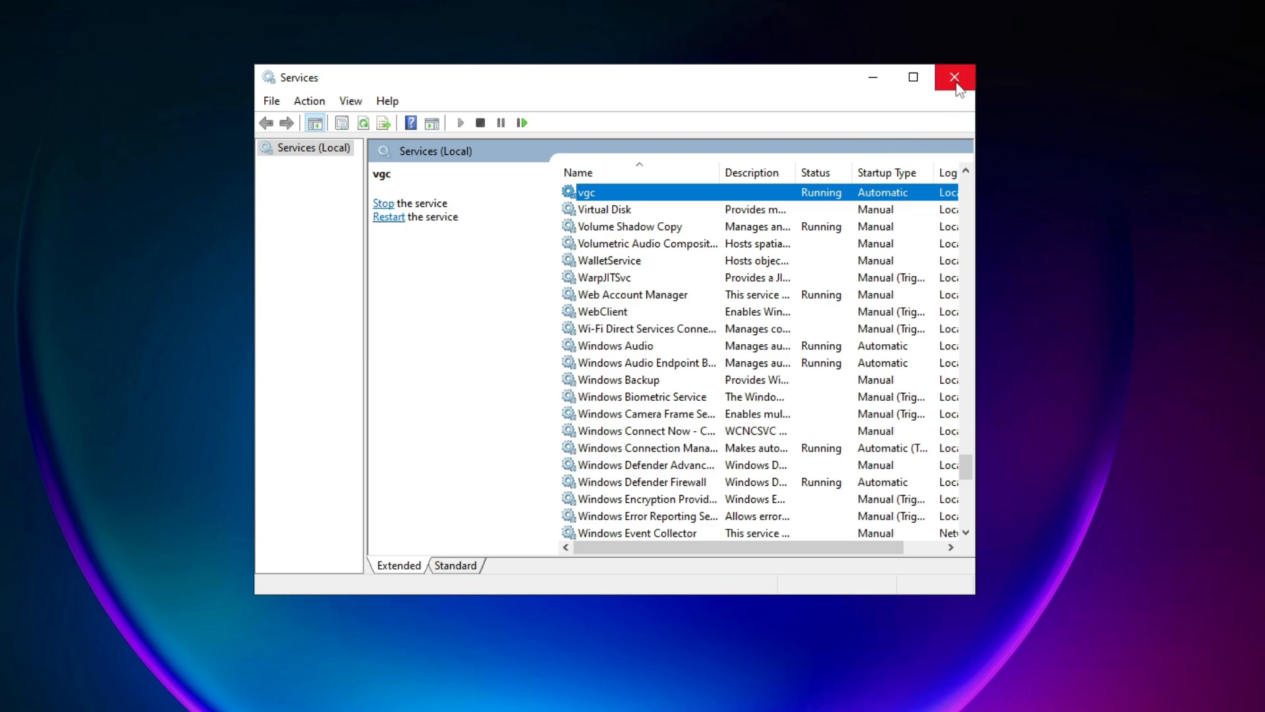
click(954, 77)
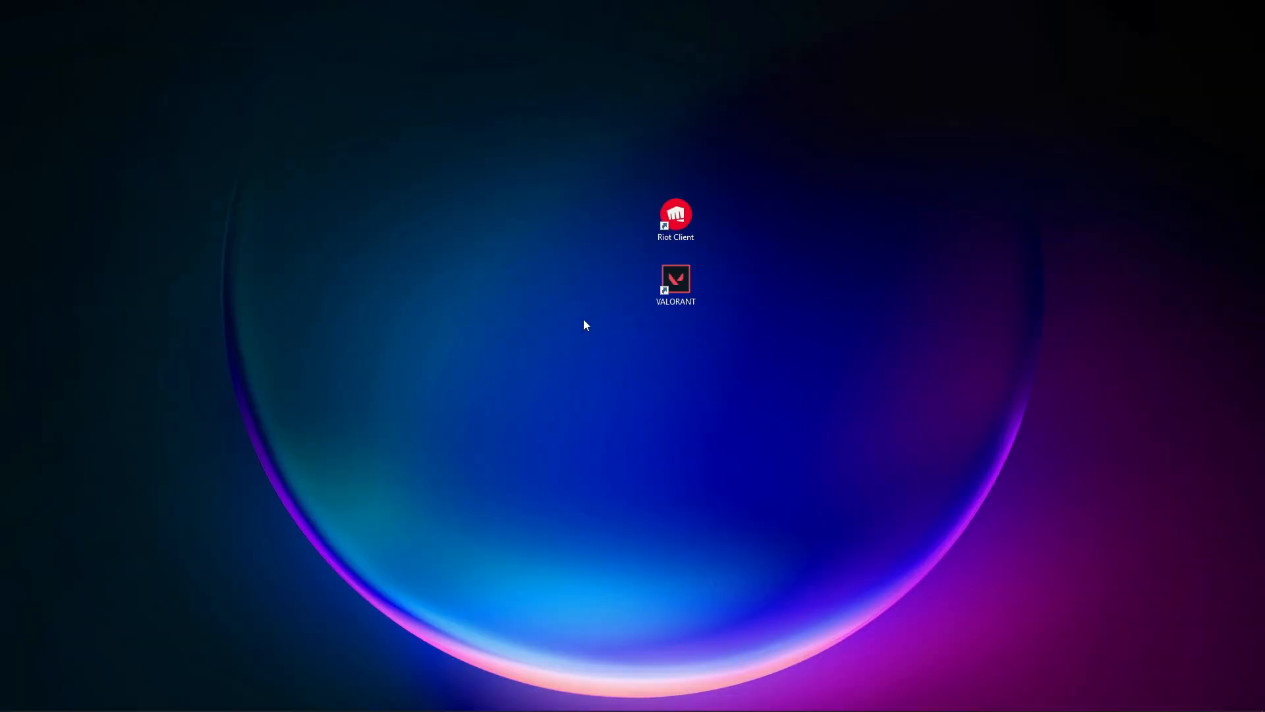
mouse_move(568, 315)
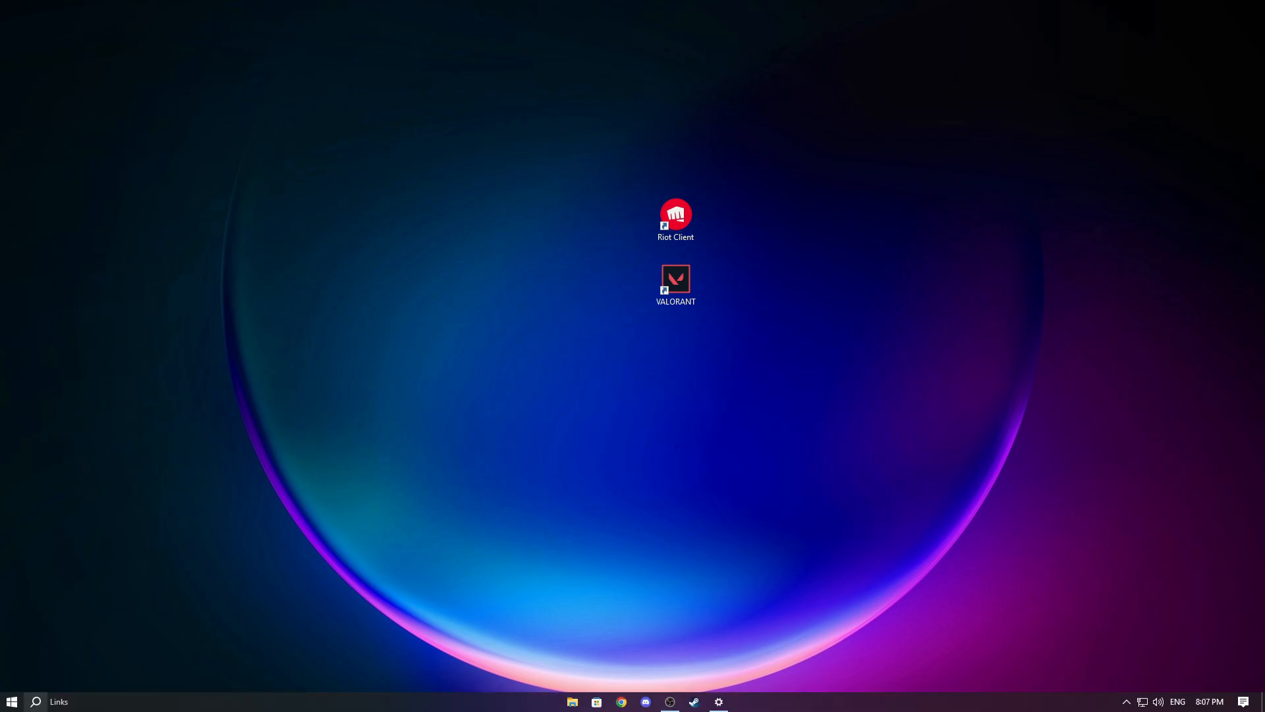
Search 'cmd' and launch Command Prompt as administrator, approving the UAC prompt
text(cmd)
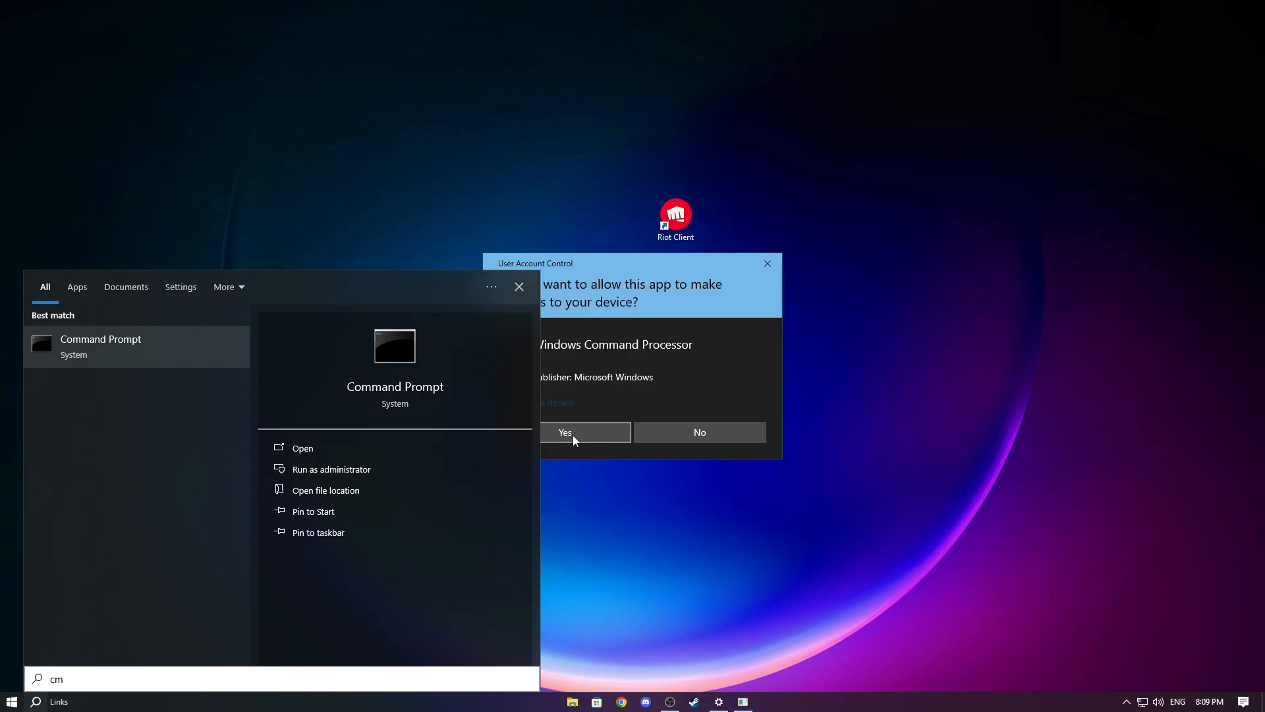
click(585, 432)
text(ipc)
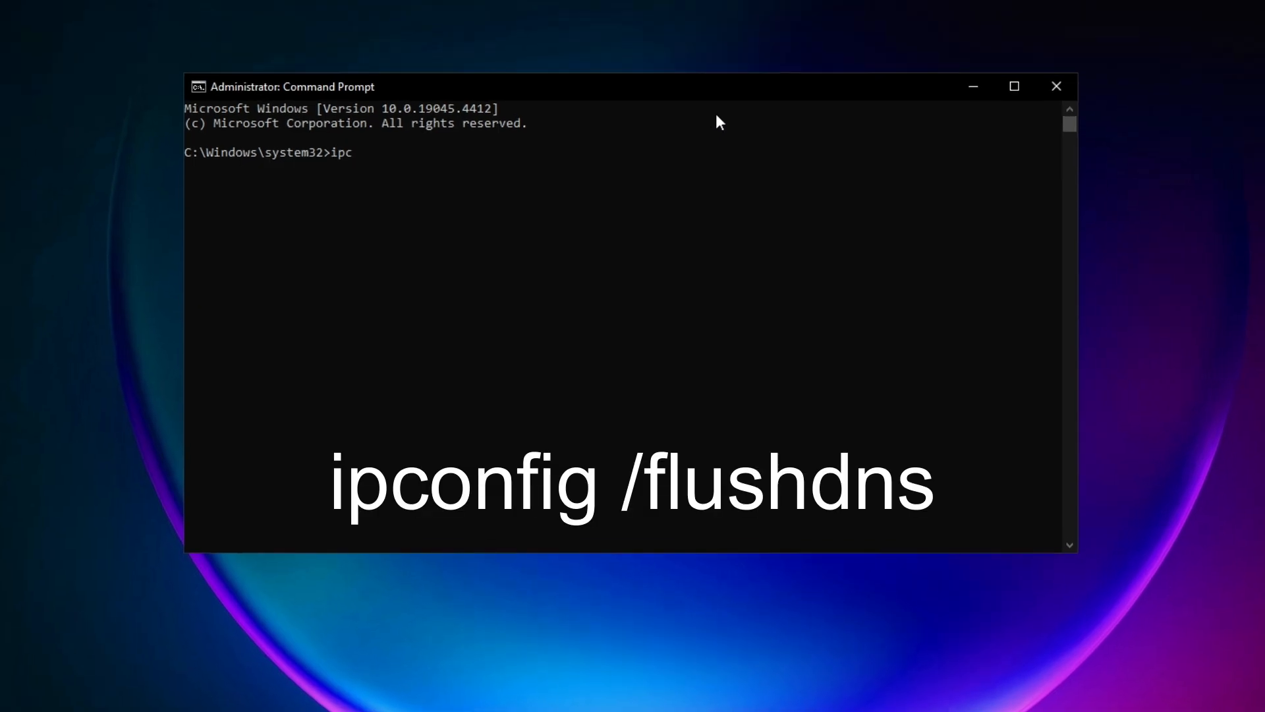
Run ipconfig /flushdns to clear the DNS cache, then type netsh winsock reset
text(onfi)
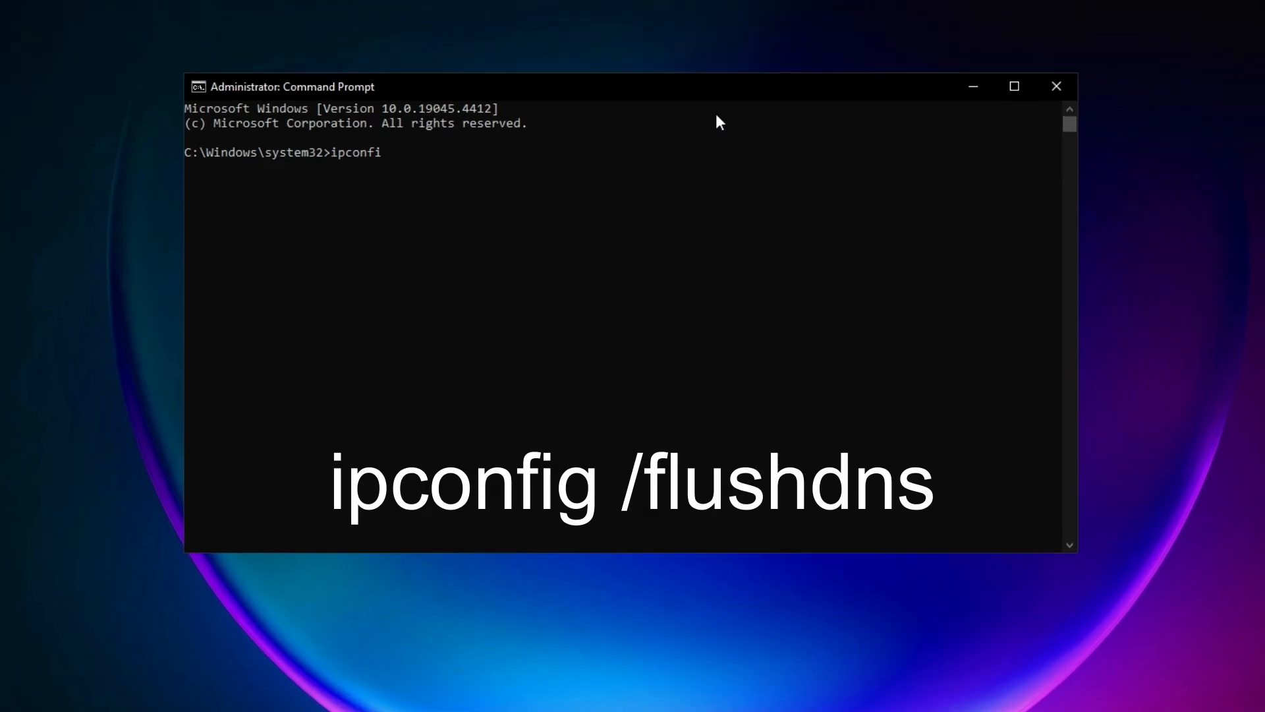
text(g /flus)
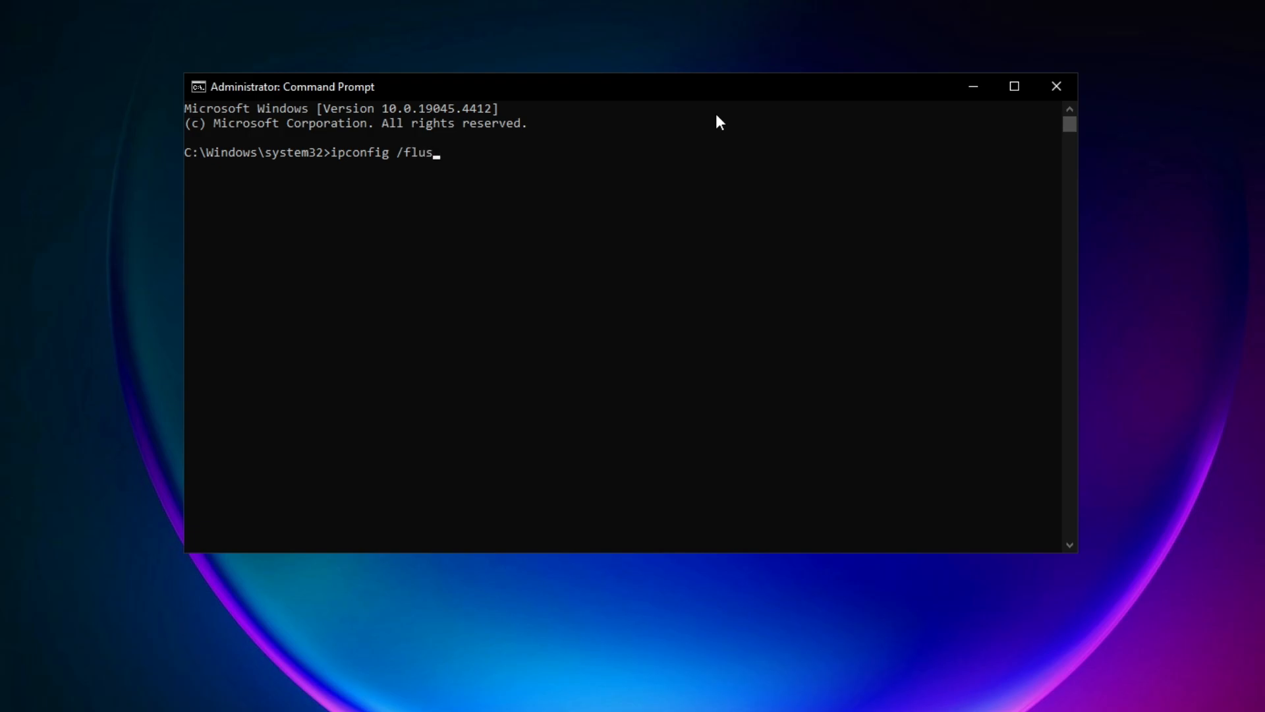
text(hdns)
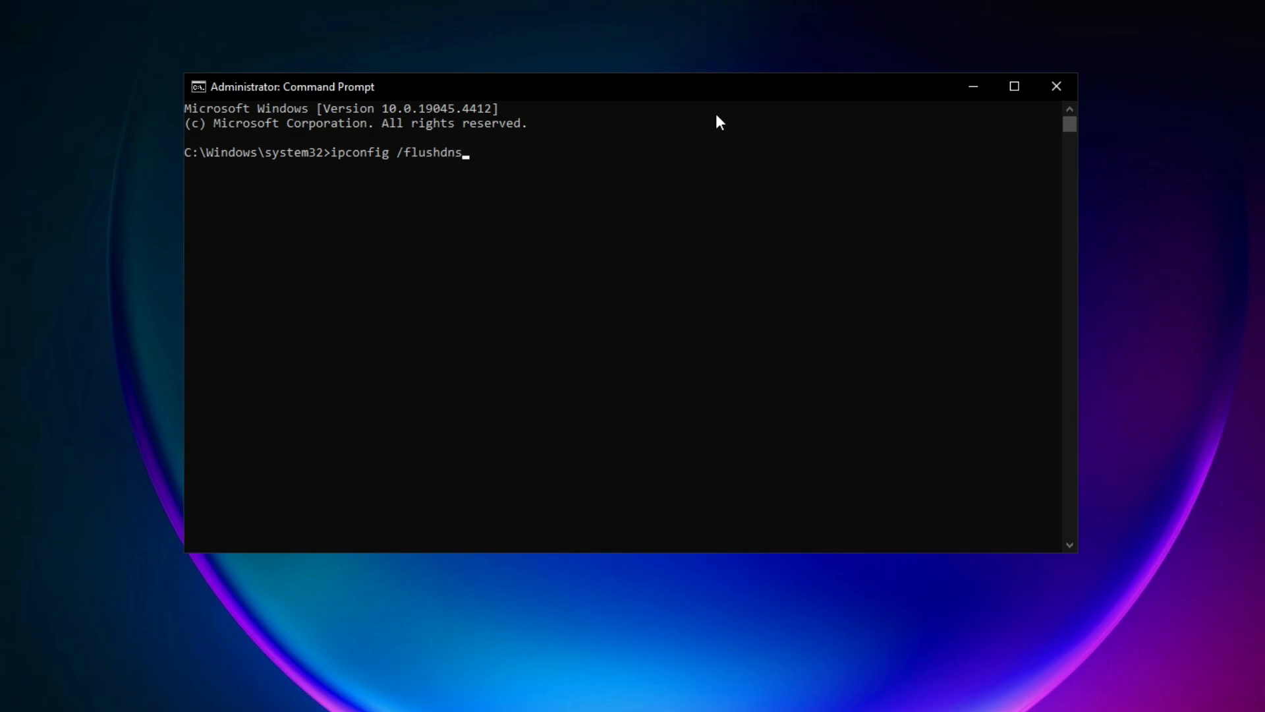
key(Enter)
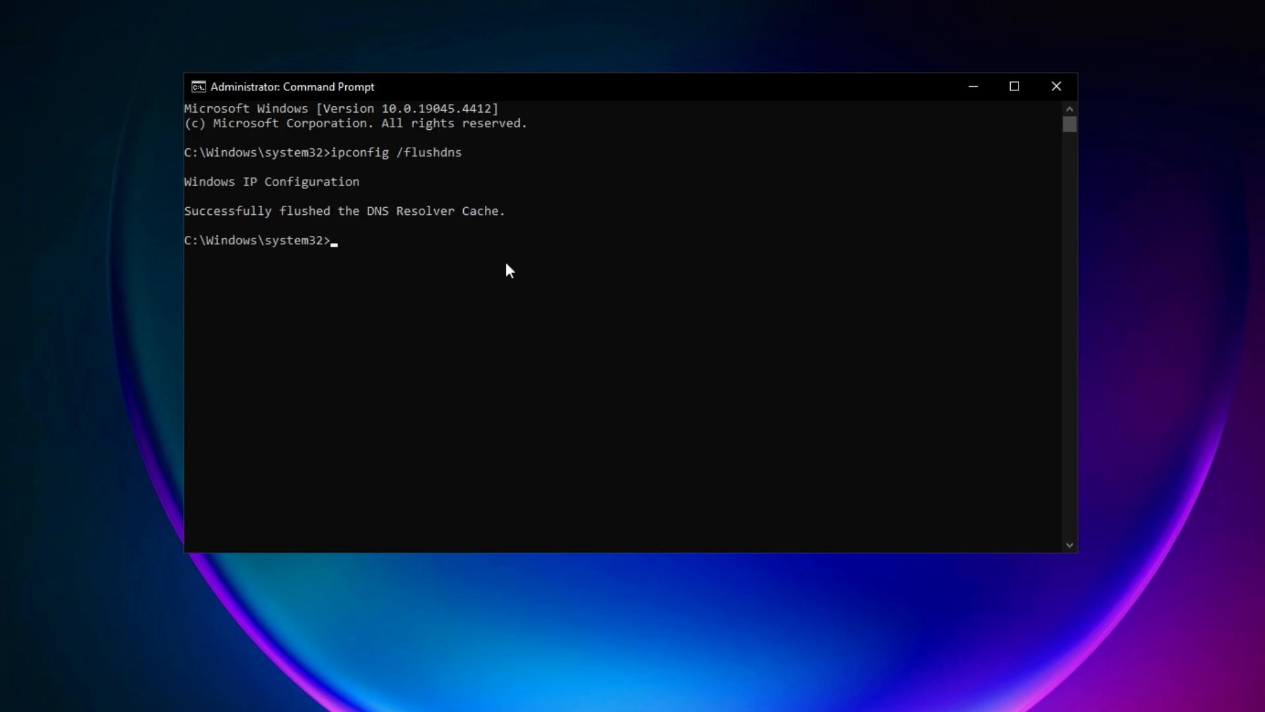
text(netsh winsock reset)
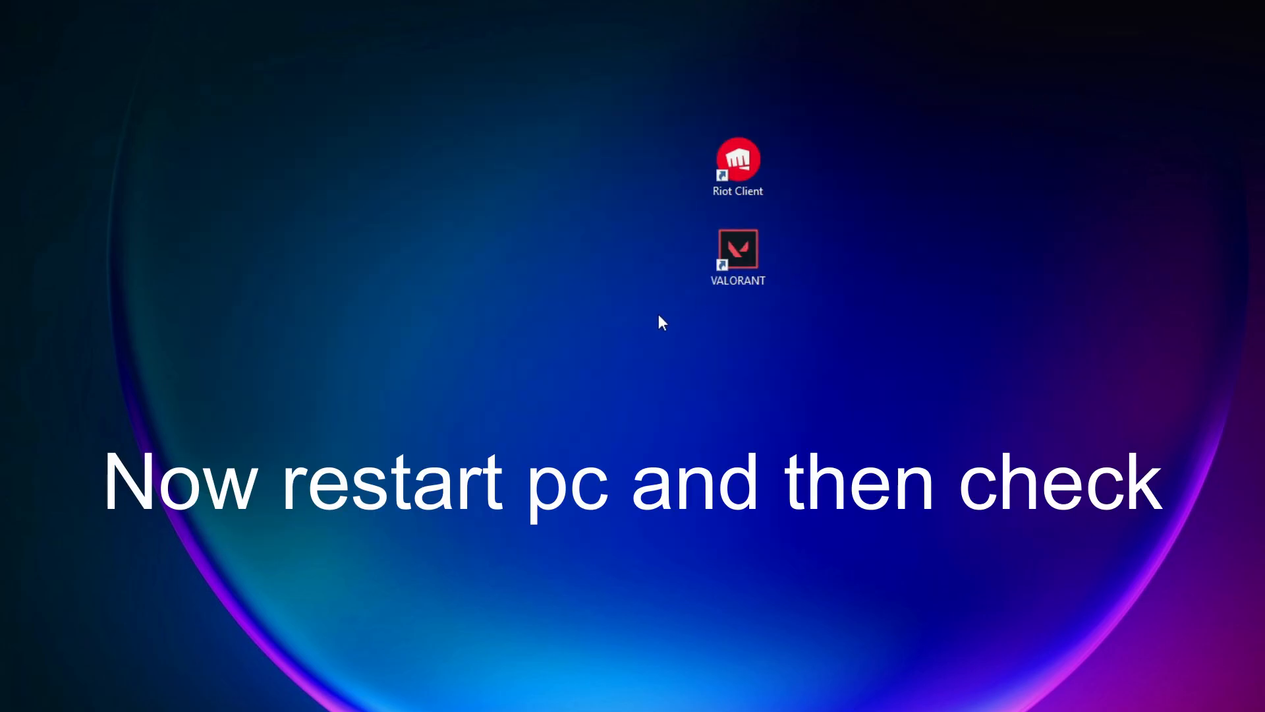
mouse_move(705, 268)
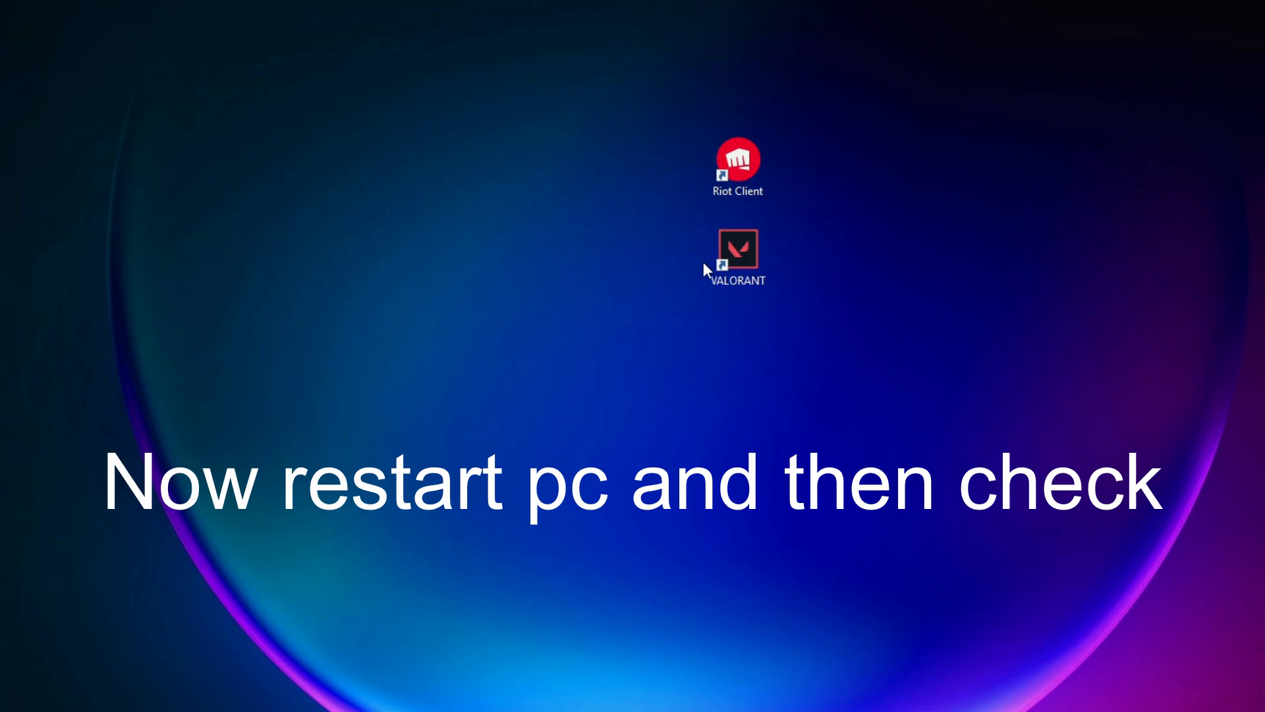
Launch Device Manager from the taskbar search's Recent list
click(48, 697)
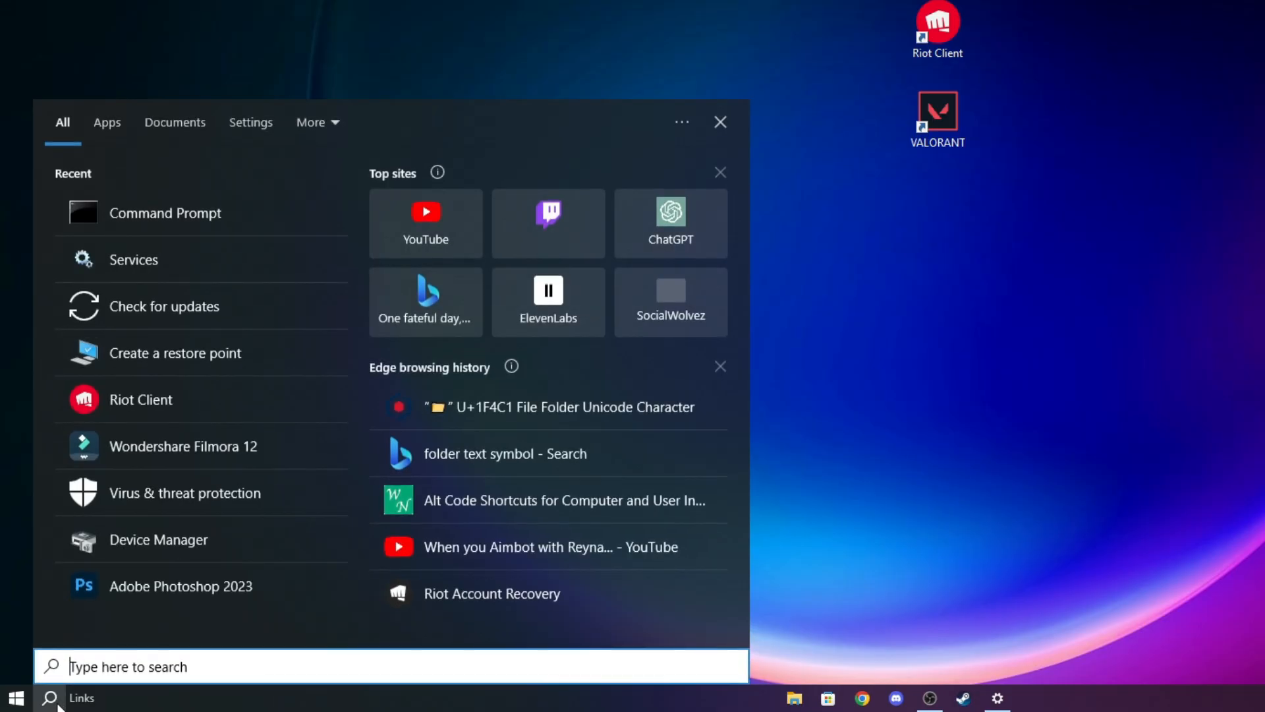
click(158, 540)
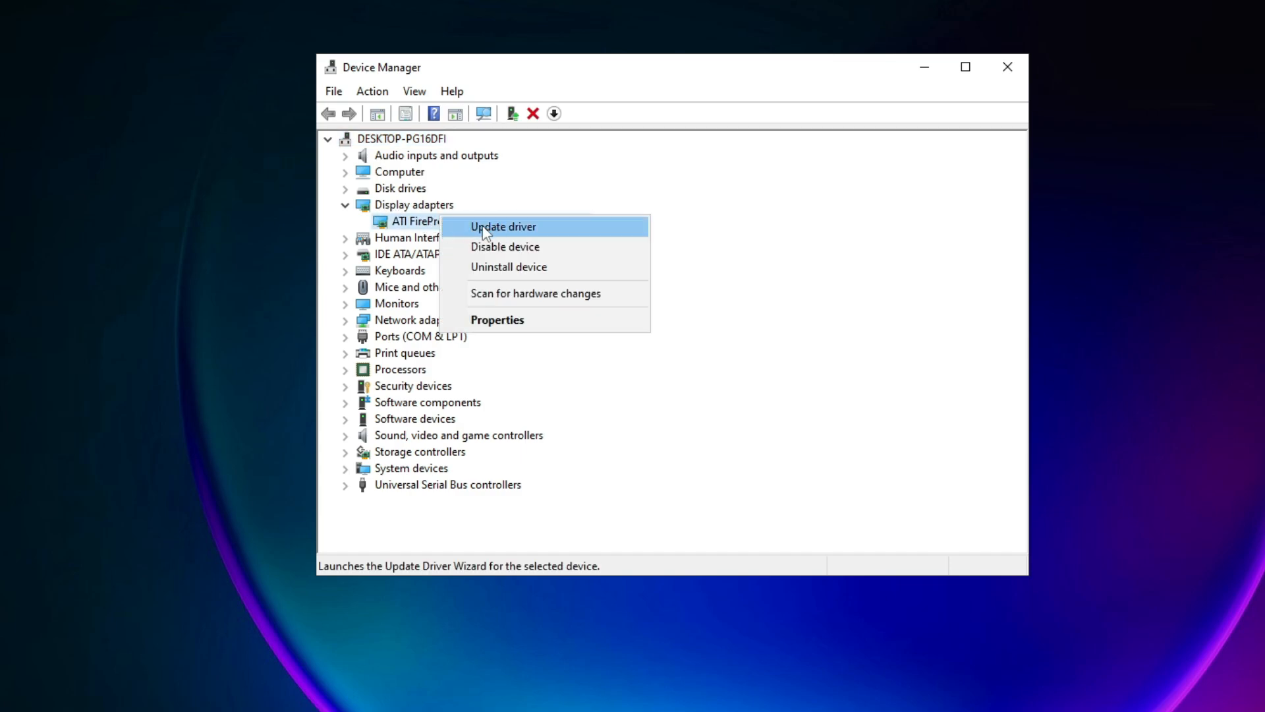
Confirm the ATI FirePro V driver is current, then open Riot Client from its shortcut
click(503, 226)
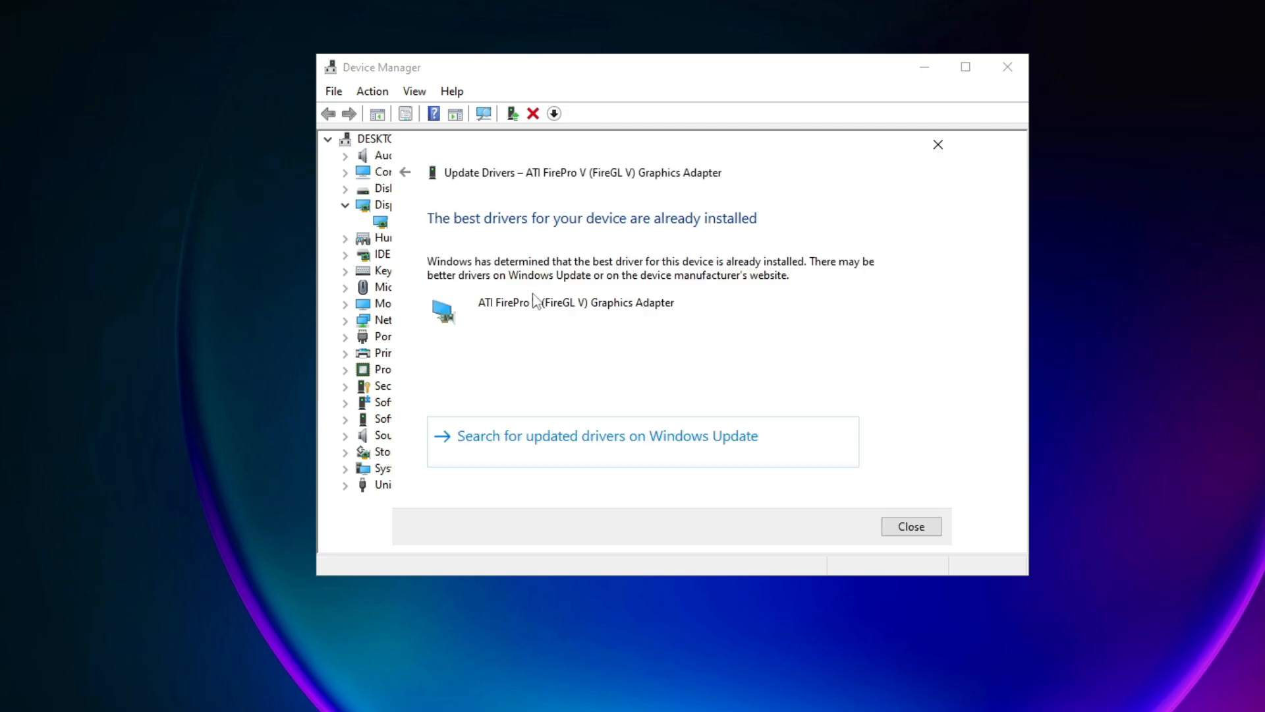
mouse_move(445, 238)
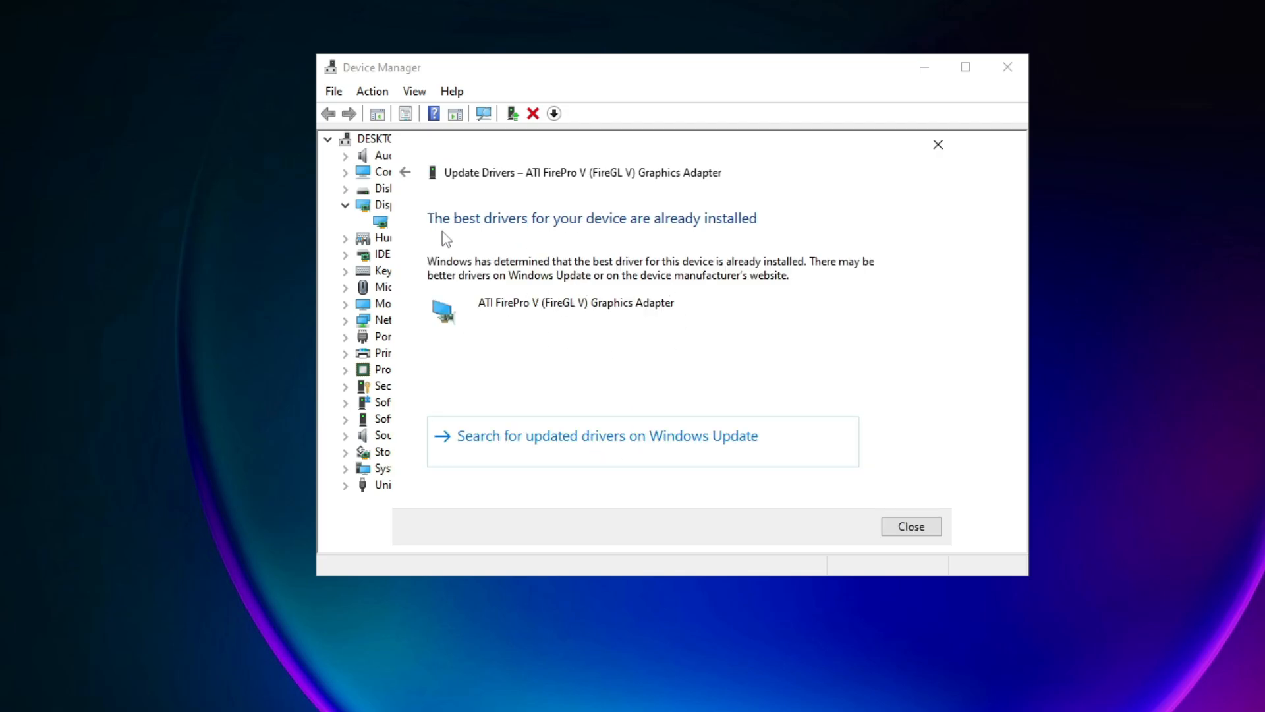
mouse_move(639, 246)
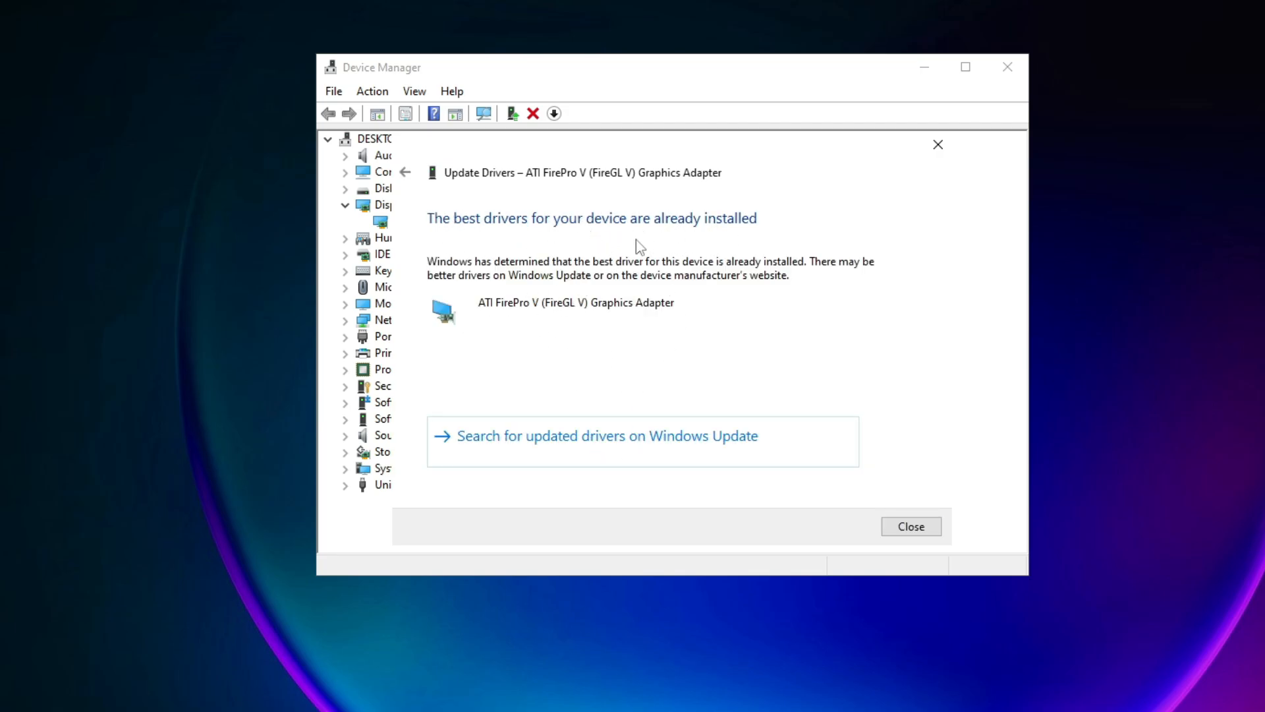
click(912, 526)
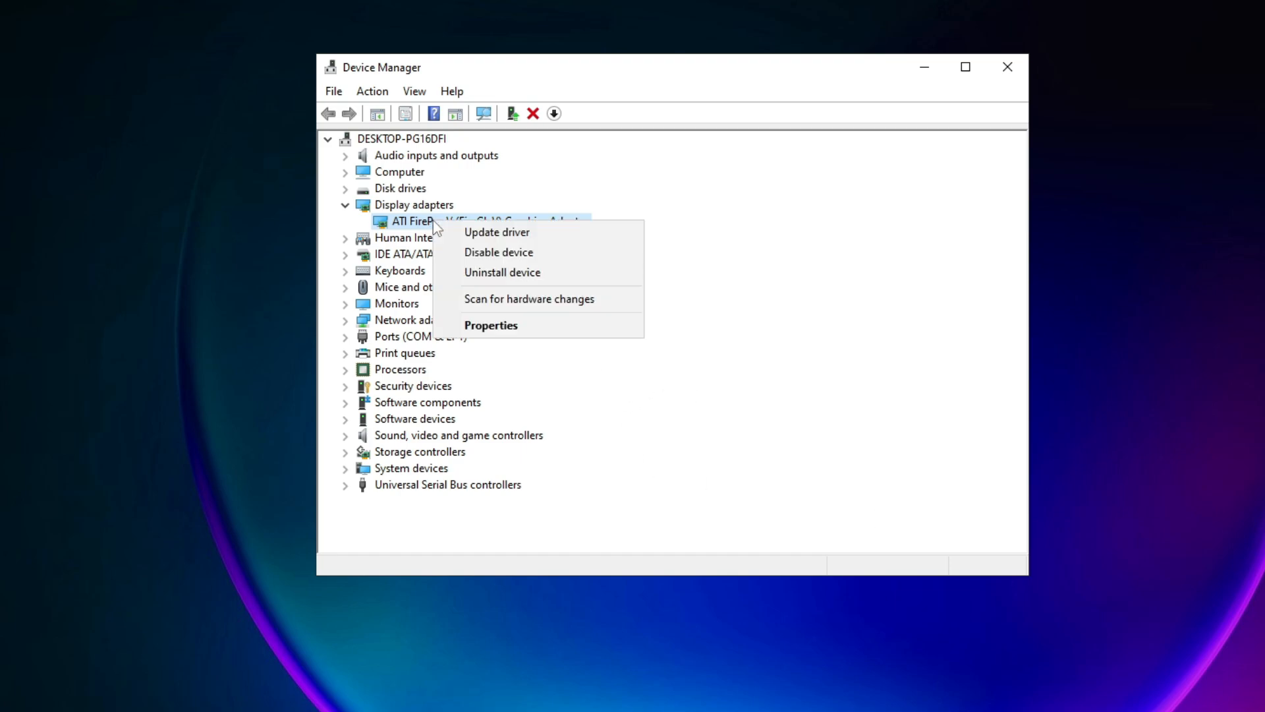
mouse_move(503, 285)
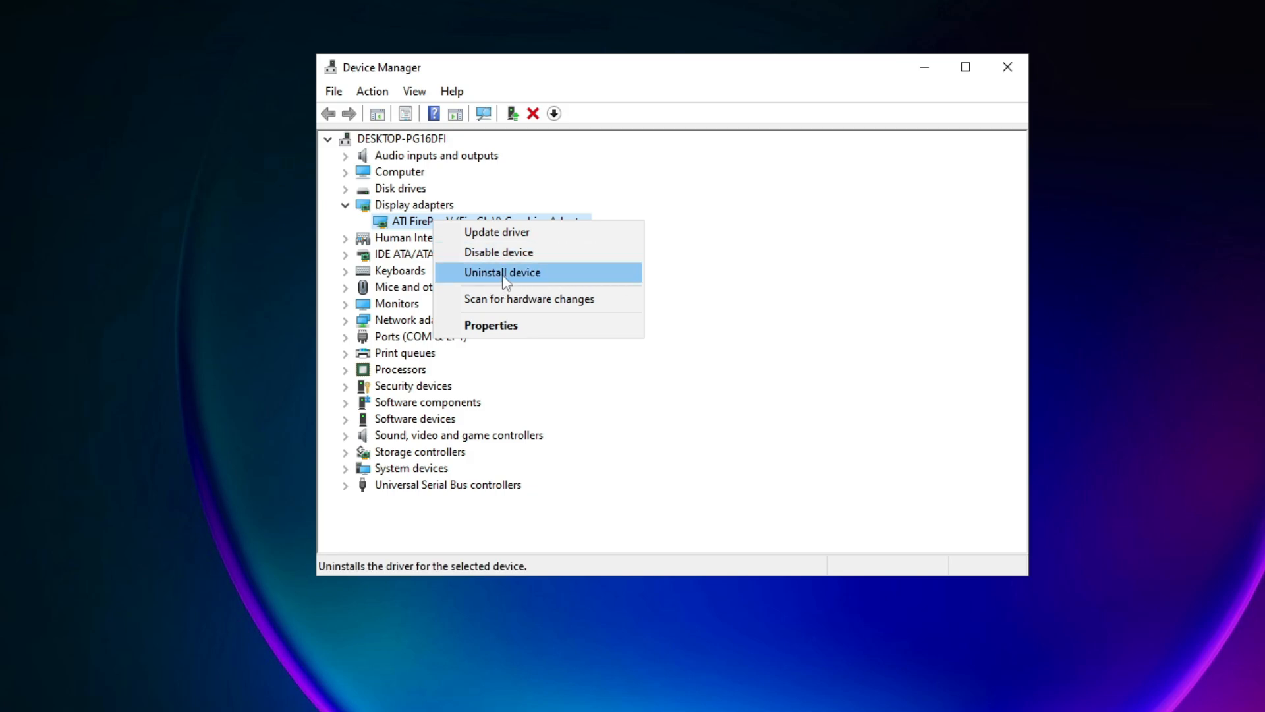
mouse_move(491, 277)
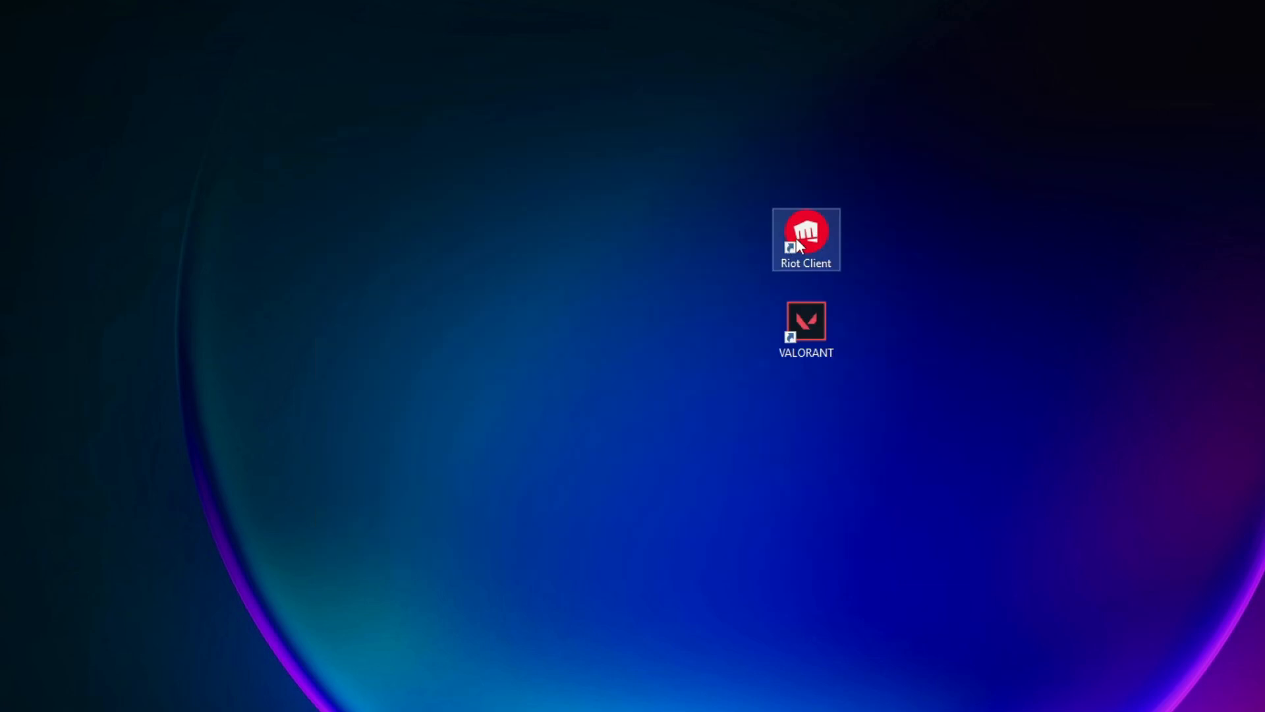
right_click(804, 238)
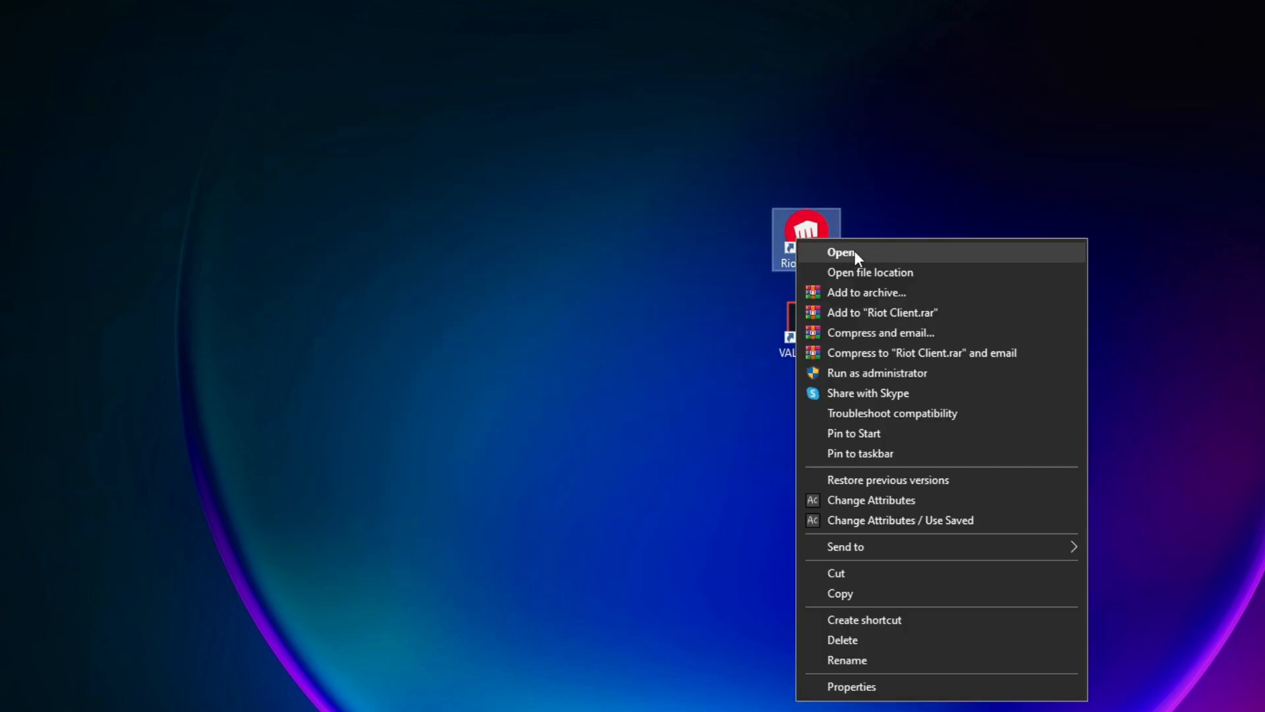
click(839, 252)
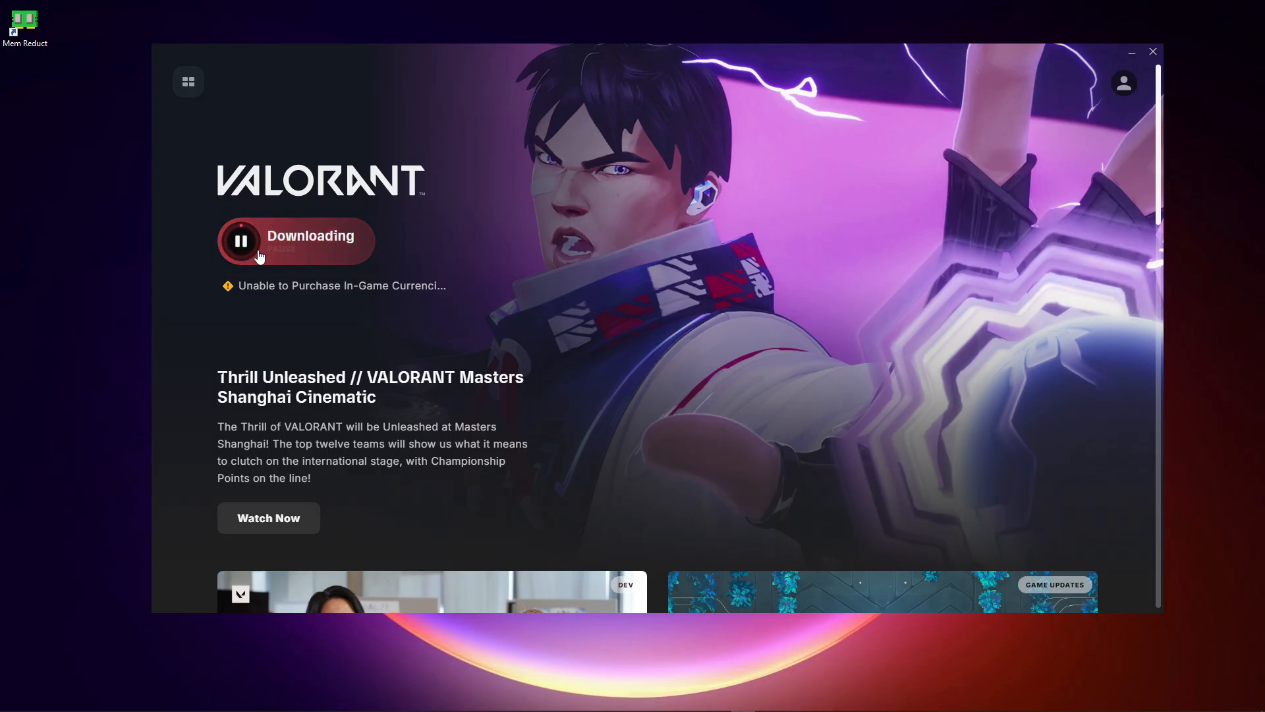